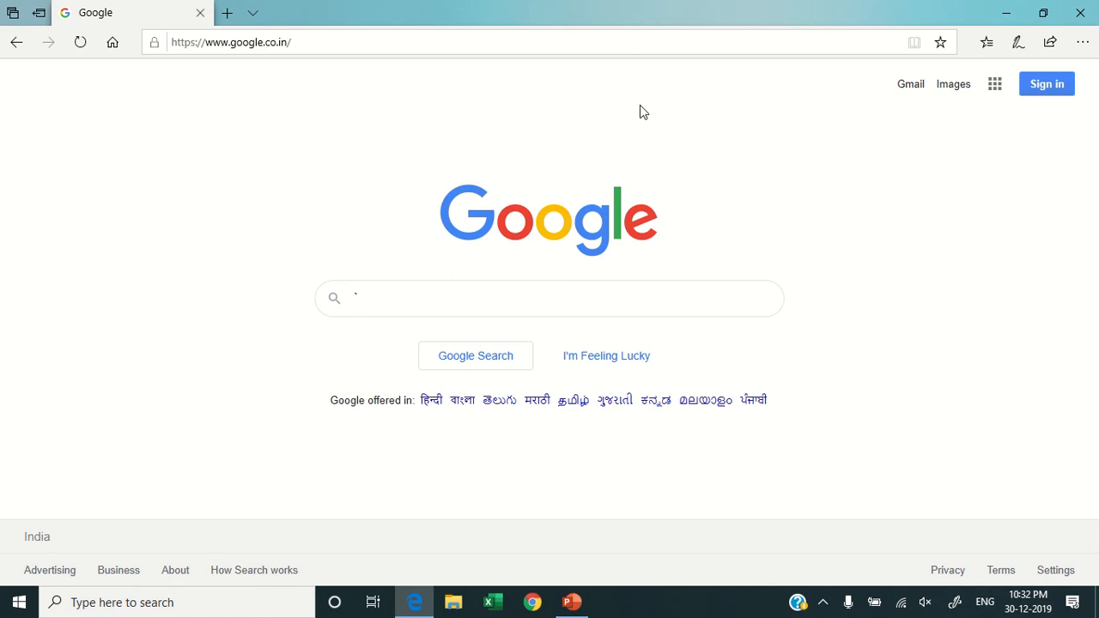
Step: Navigate Edge from the Google start page to anypoint.mulesoft.com/login
{"action": "type", "text": "anypoin"}
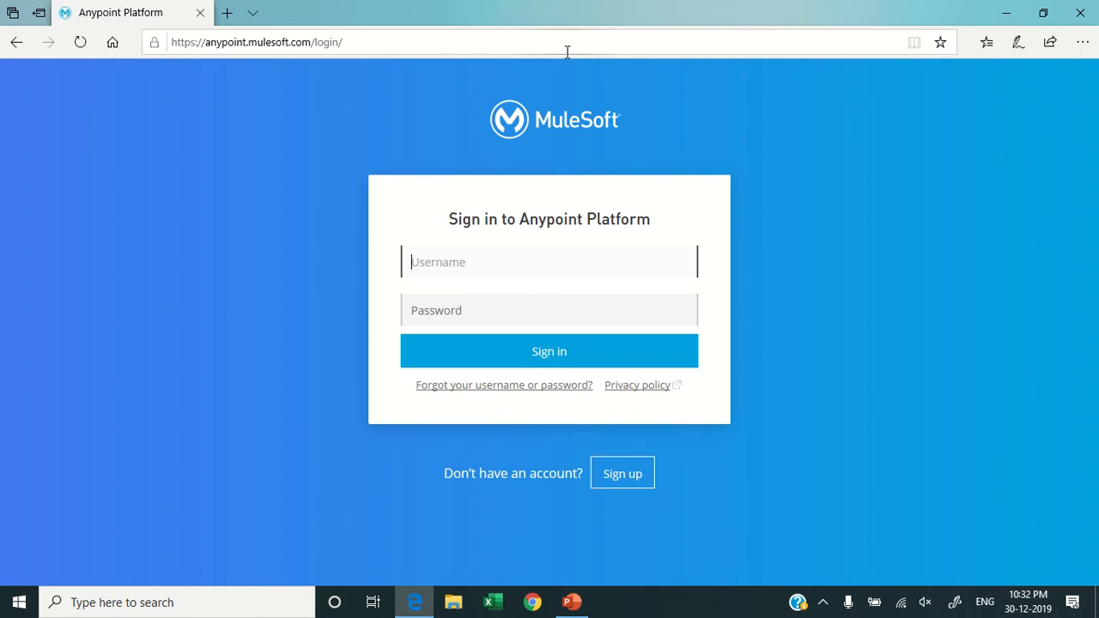
Step: Sign in to Anypoint Platform with the account username and password, reaching the home dashboard
{"action": "type", "text": "techno"}
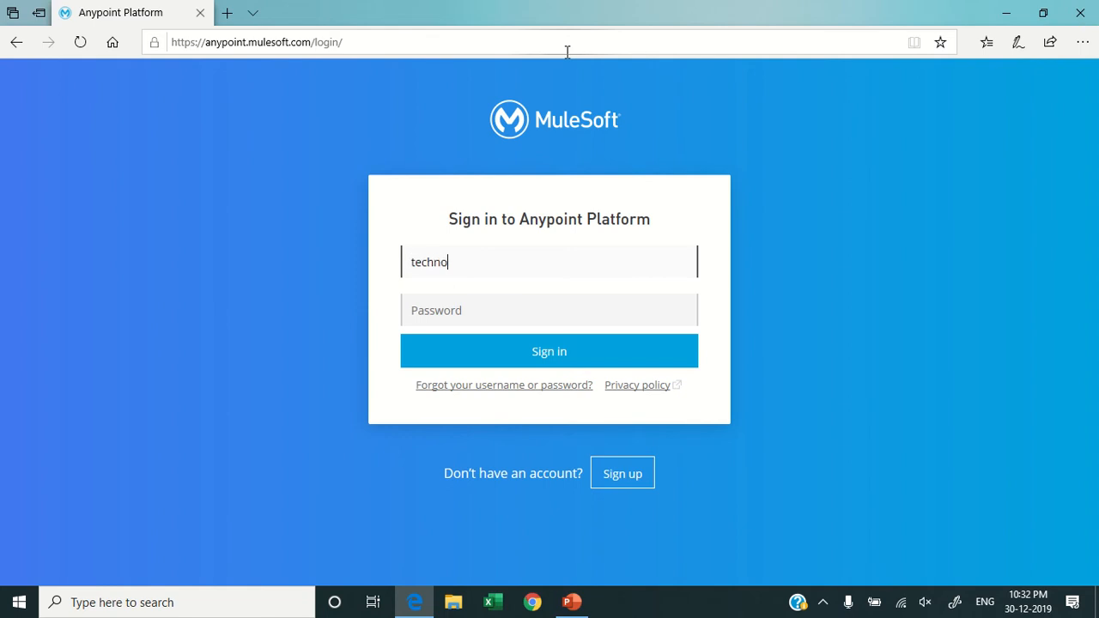
{"action": "type", "text": "logiesdwbi"}
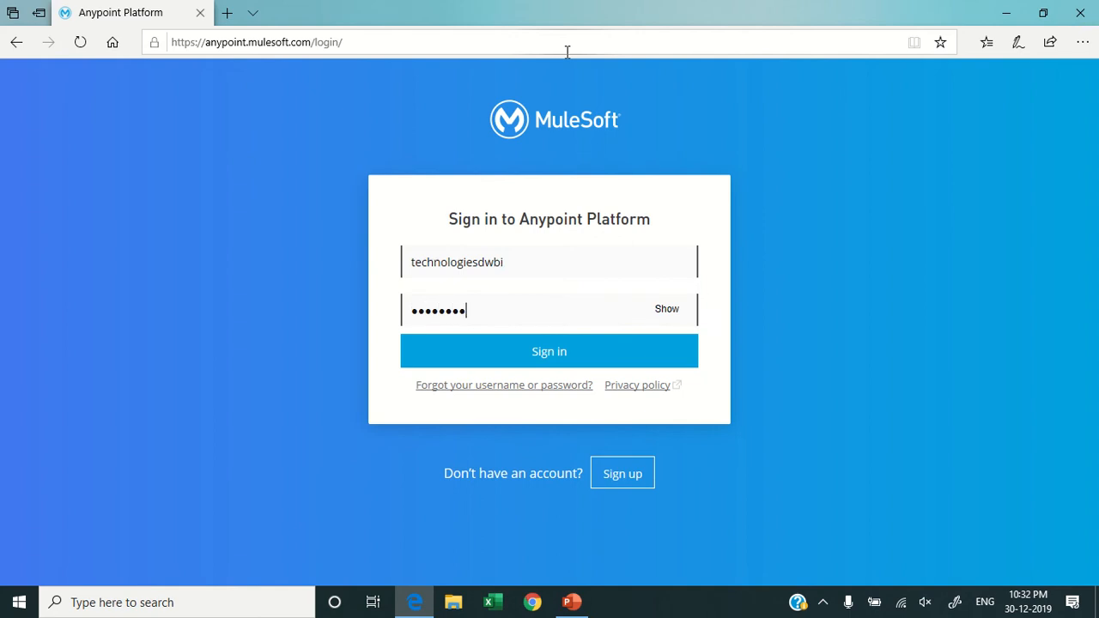
{"action": "left_click", "coordinate": [549, 350]}
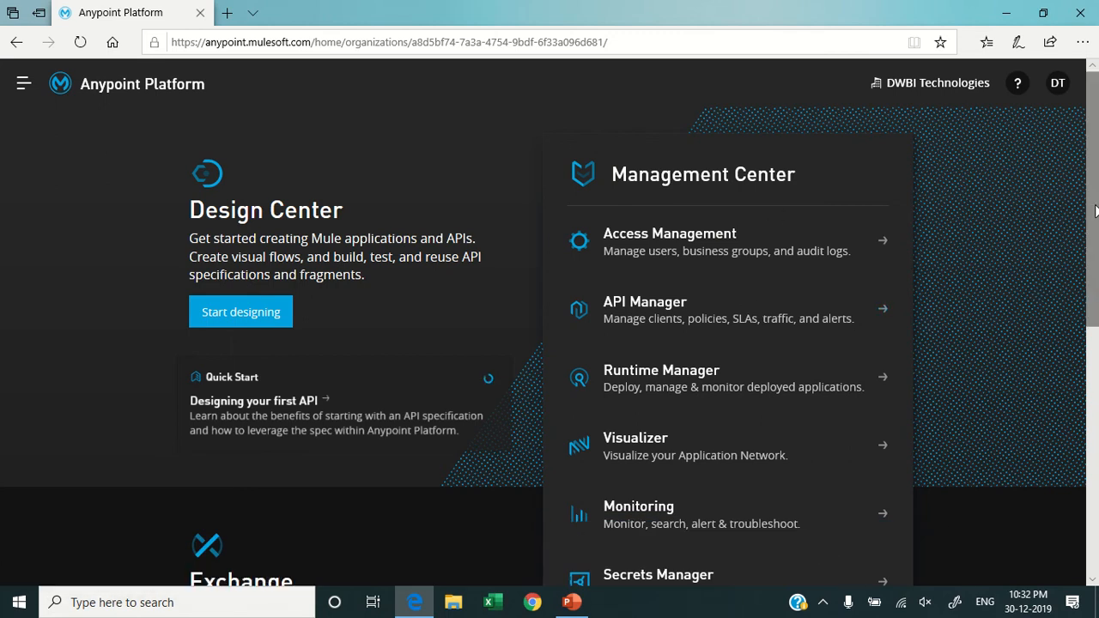
{"action": "scroll", "scroll_direction": "down", "scroll_amount": 3}
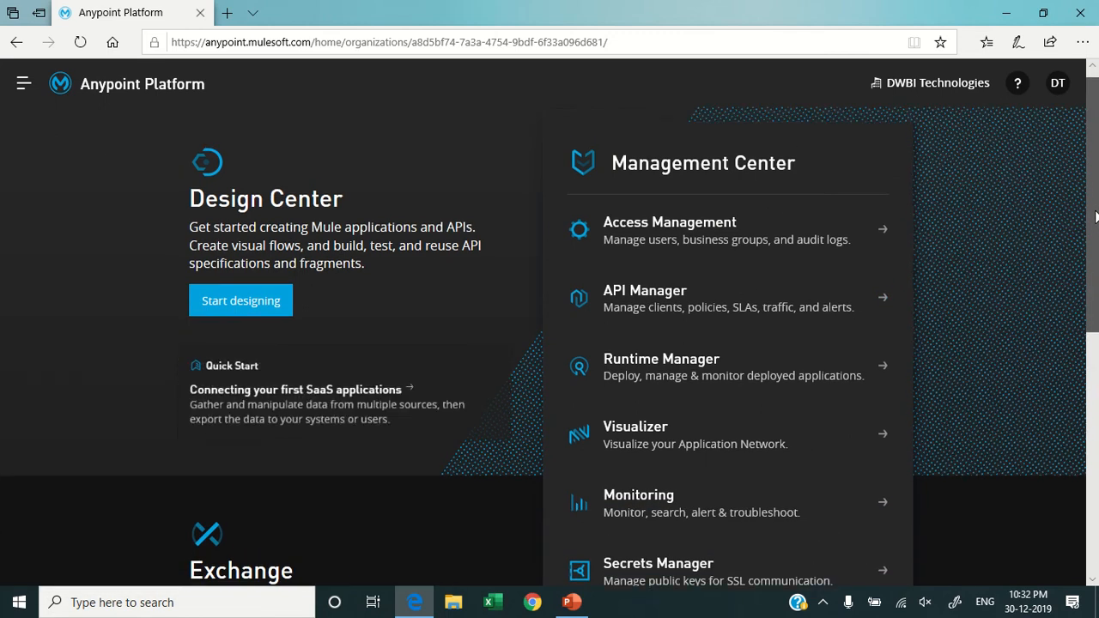
{"action": "scroll", "scroll_direction": "down", "scroll_amount": 3}
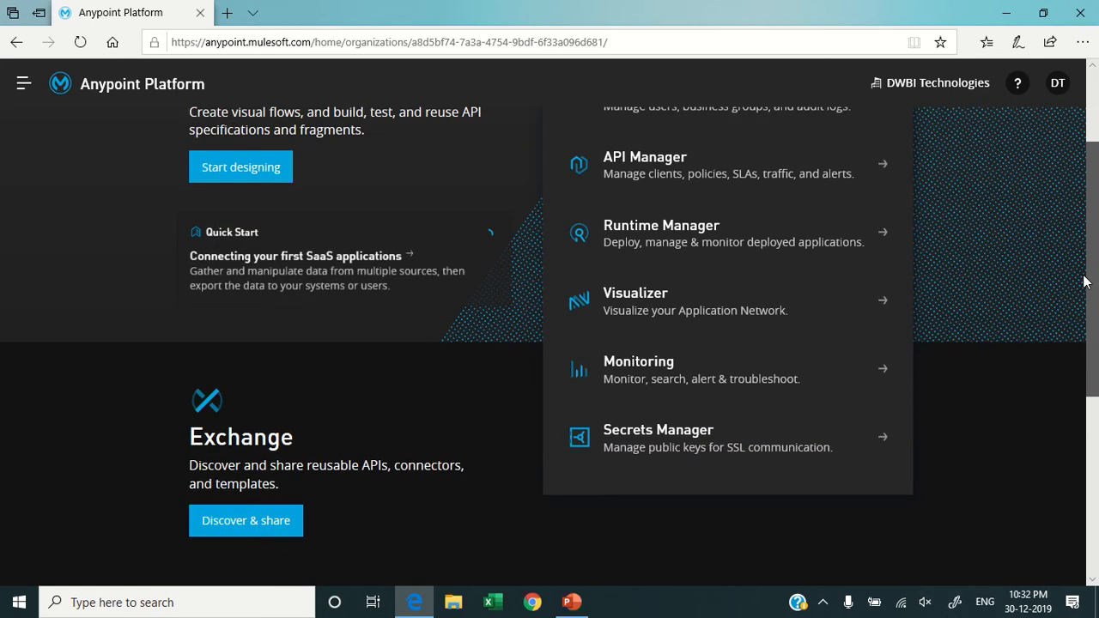
{"action": "scroll", "scroll_direction": "down", "scroll_amount": 3}
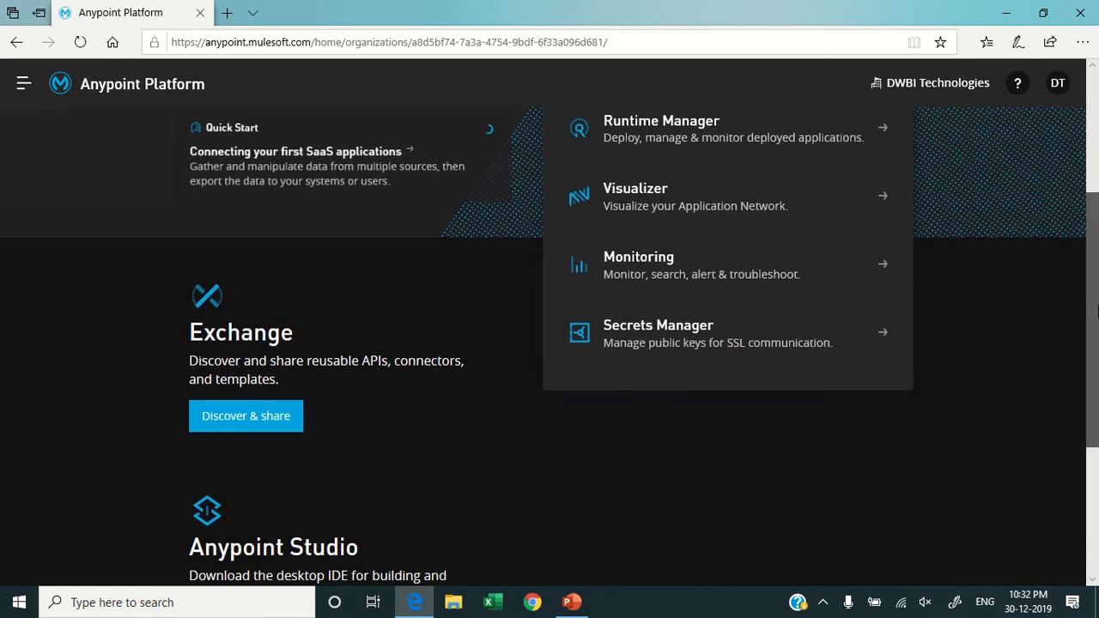
{"action": "scroll", "scroll_direction": "down", "scroll_amount": 3}
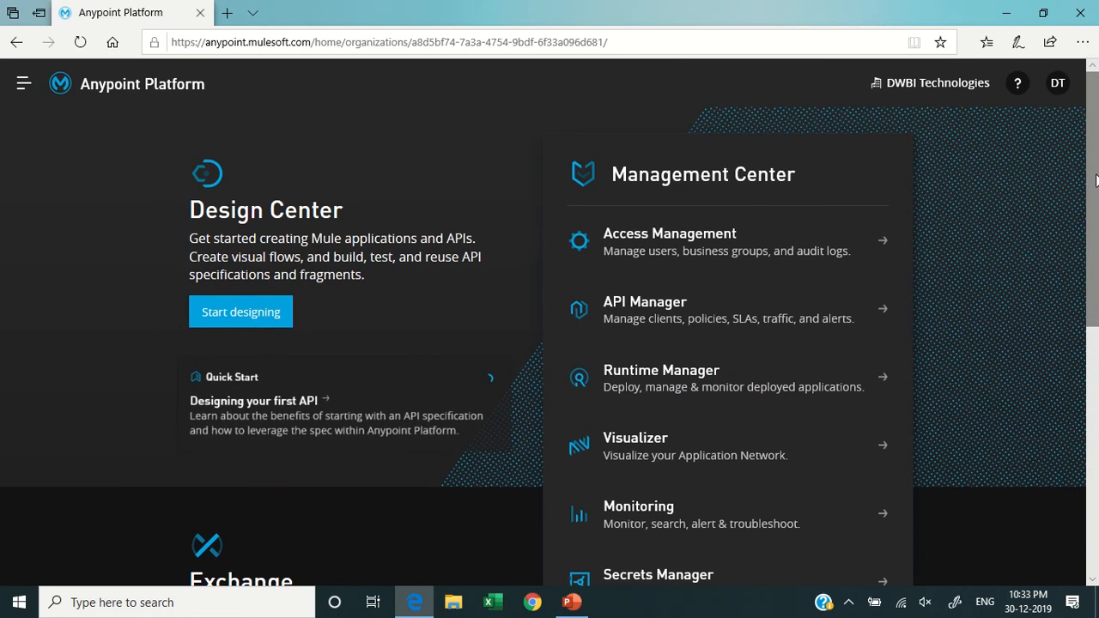
{"action": "mouse_move", "coordinate": [1019, 192]}
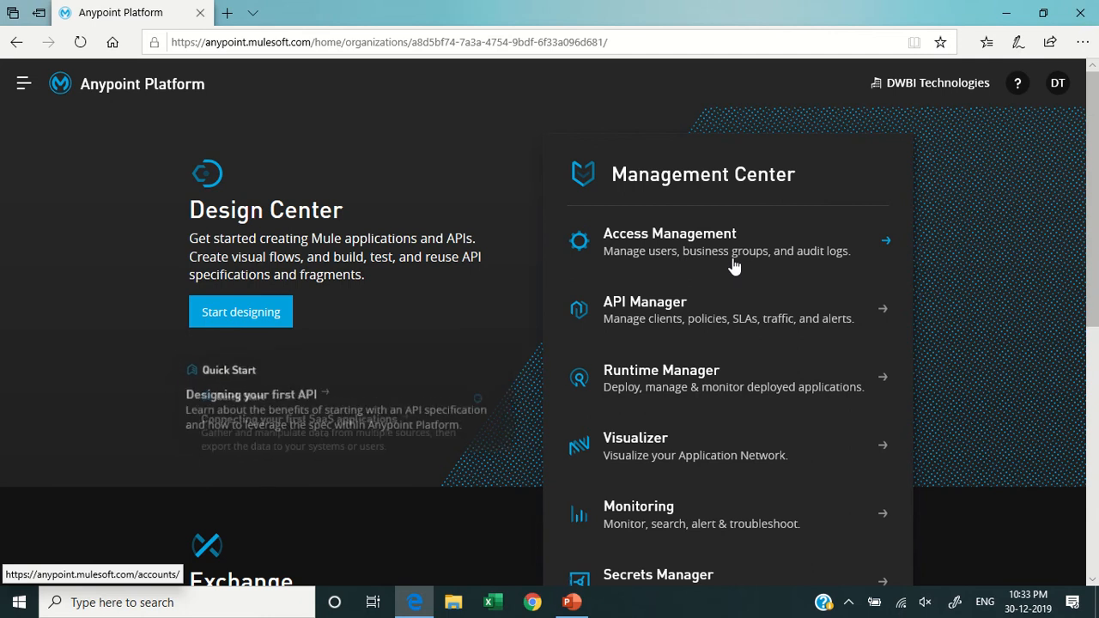
{"action": "mouse_move", "coordinate": [754, 272]}
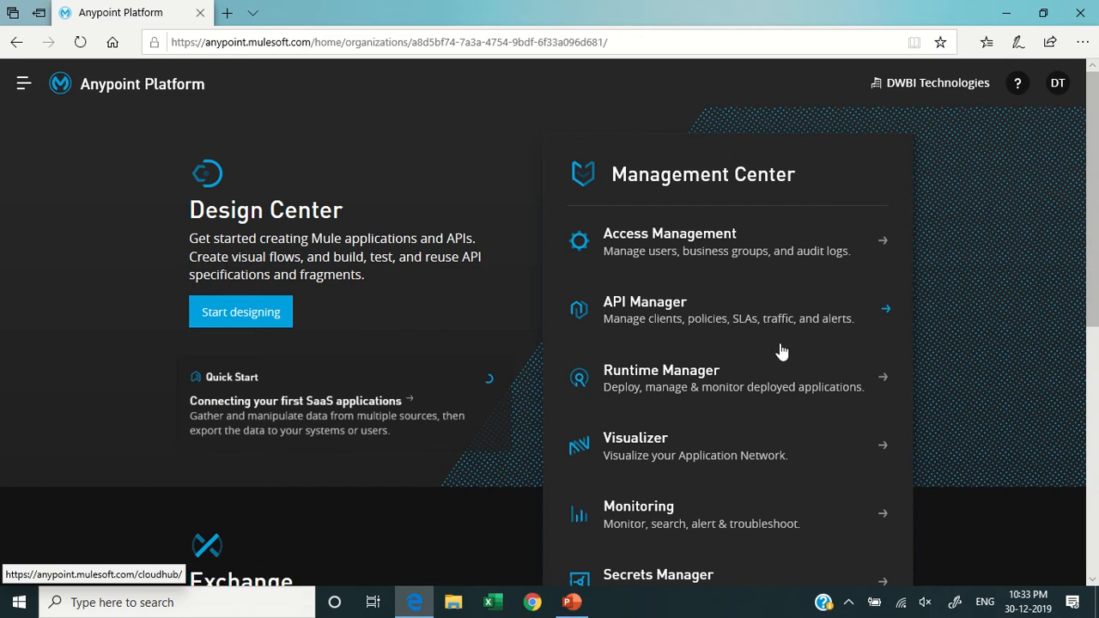
{"action": "mouse_move", "coordinate": [956, 316]}
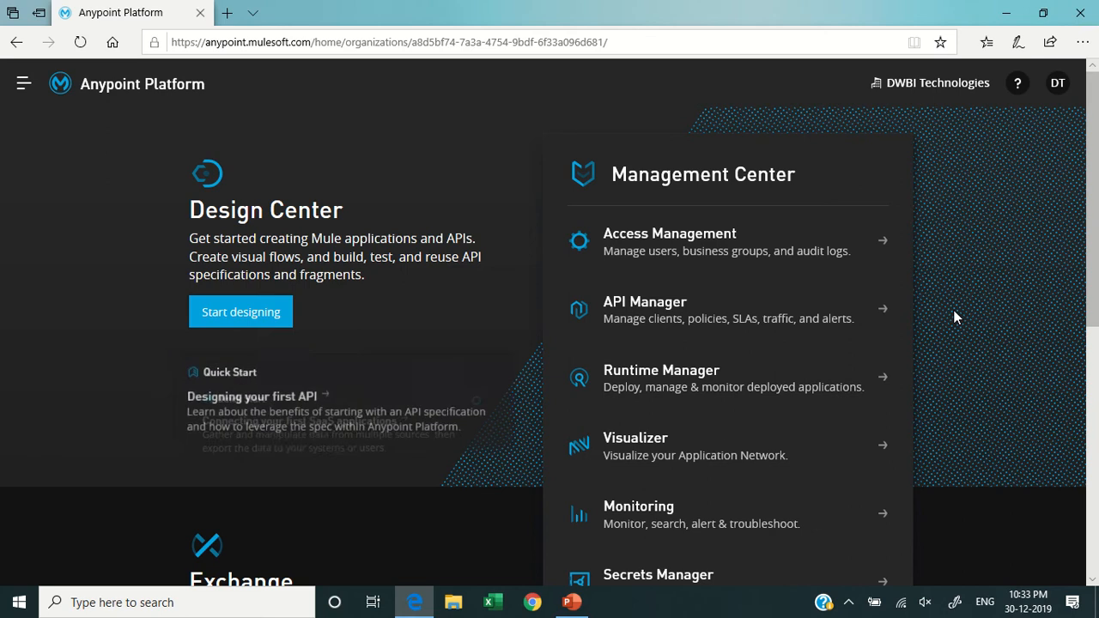
{"action": "mouse_move", "coordinate": [818, 402]}
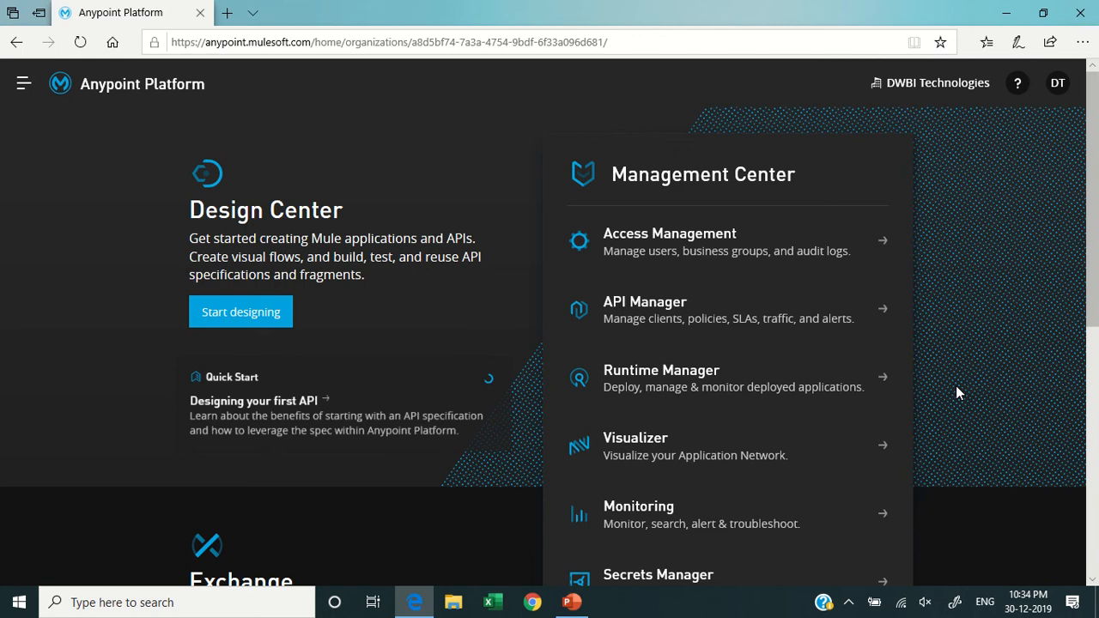
{"action": "mouse_move", "coordinate": [917, 392]}
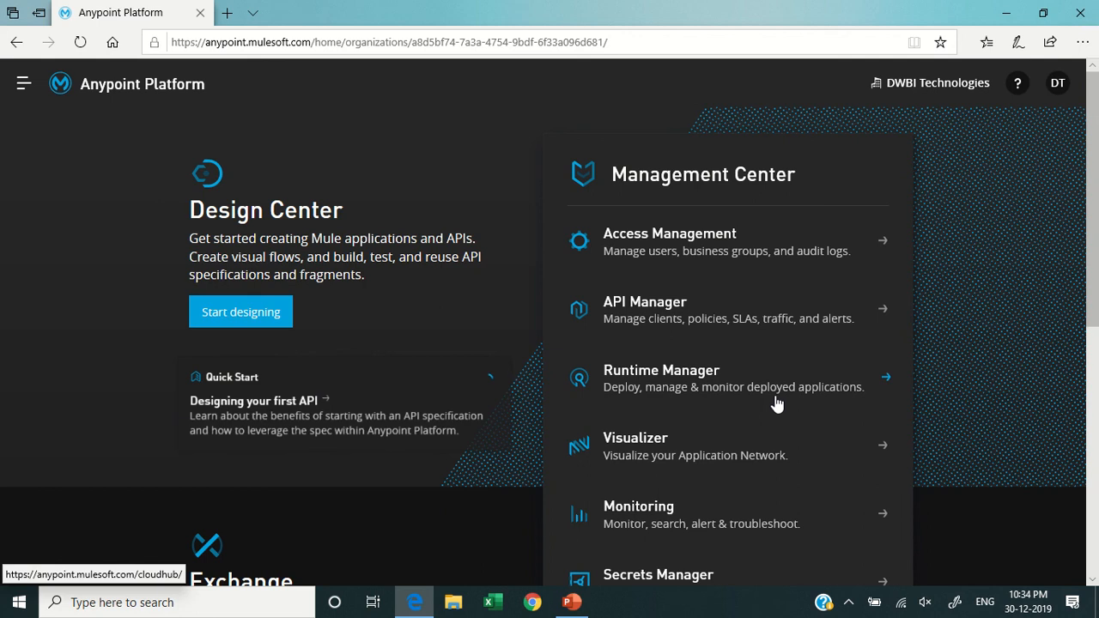
{"action": "mouse_move", "coordinate": [931, 392]}
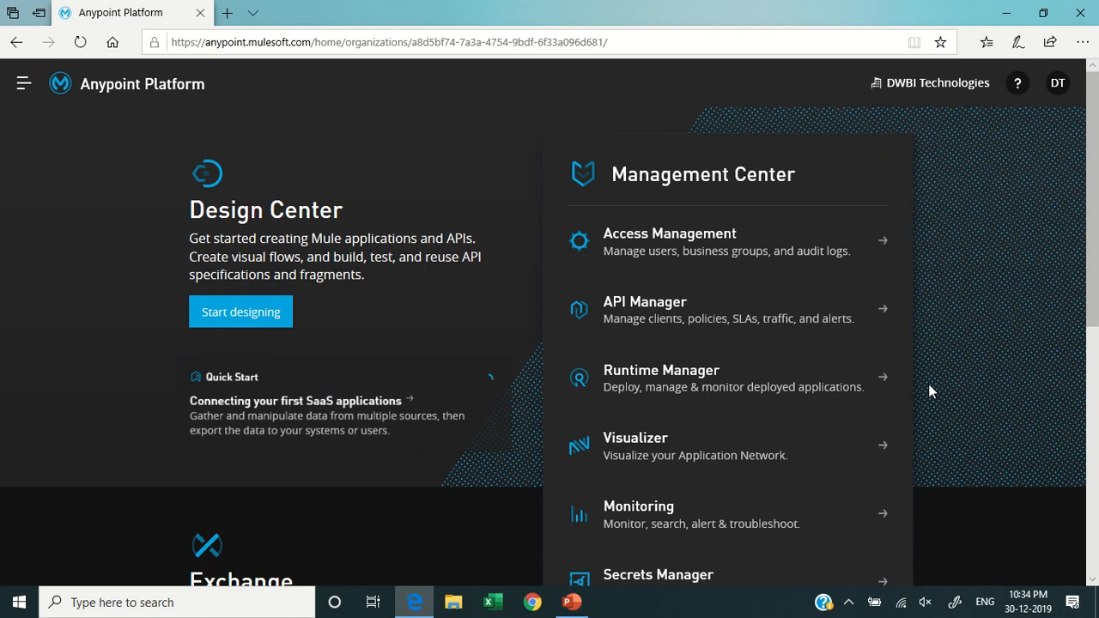
{"action": "mouse_move", "coordinate": [1092, 261]}
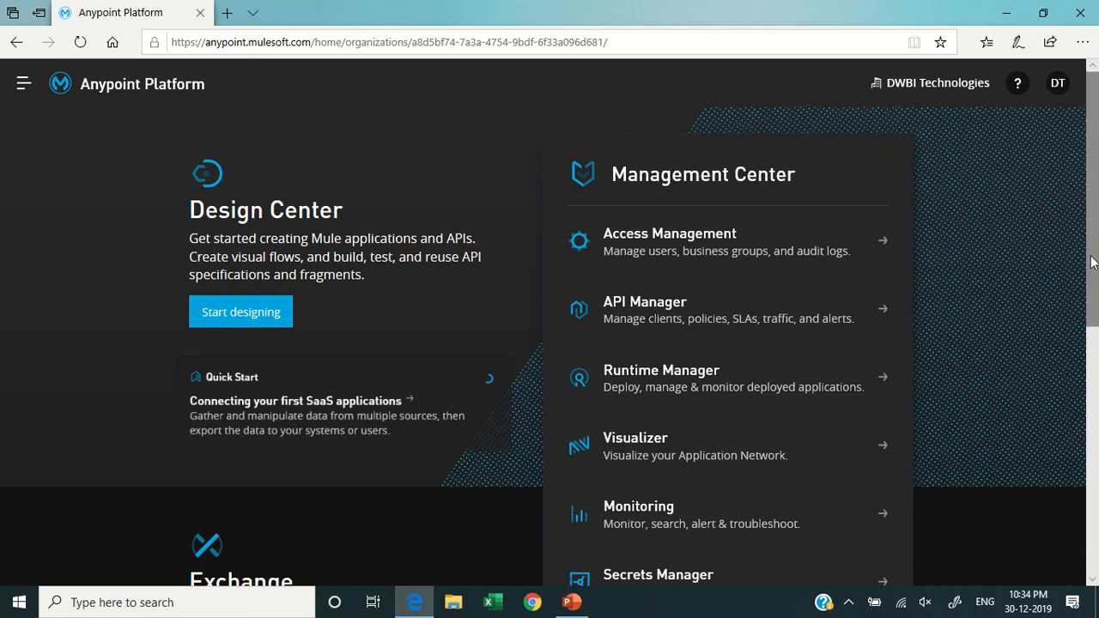
Step: Scroll the home page to review the Design Center card and Management Center services
{"action": "scroll", "scroll_direction": "down", "scroll_amount": 3}
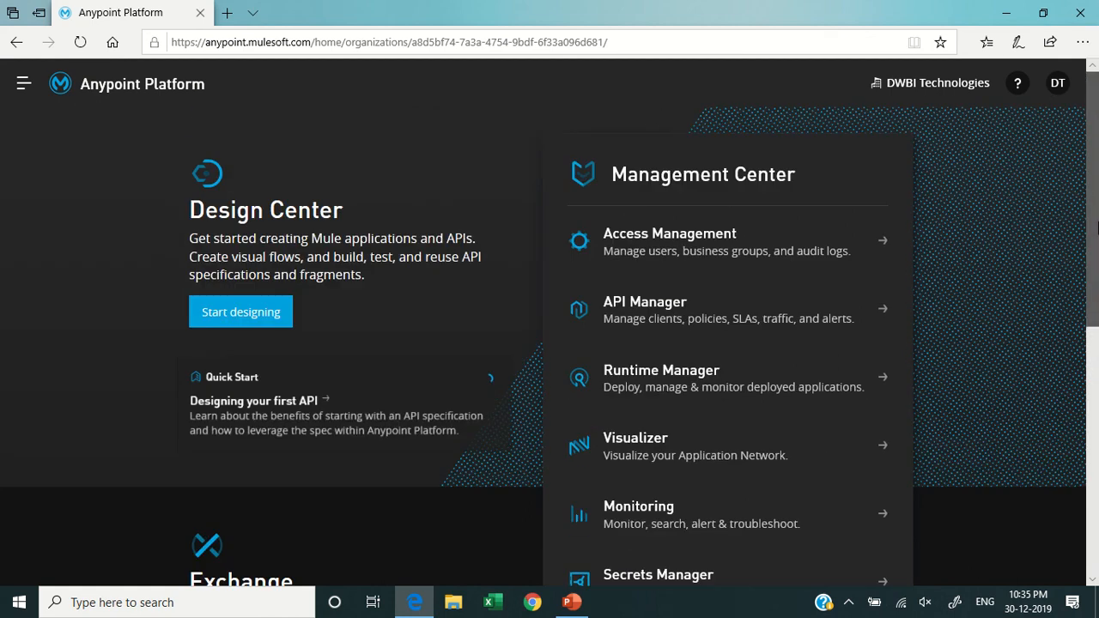
{"action": "mouse_move", "coordinate": [285, 230]}
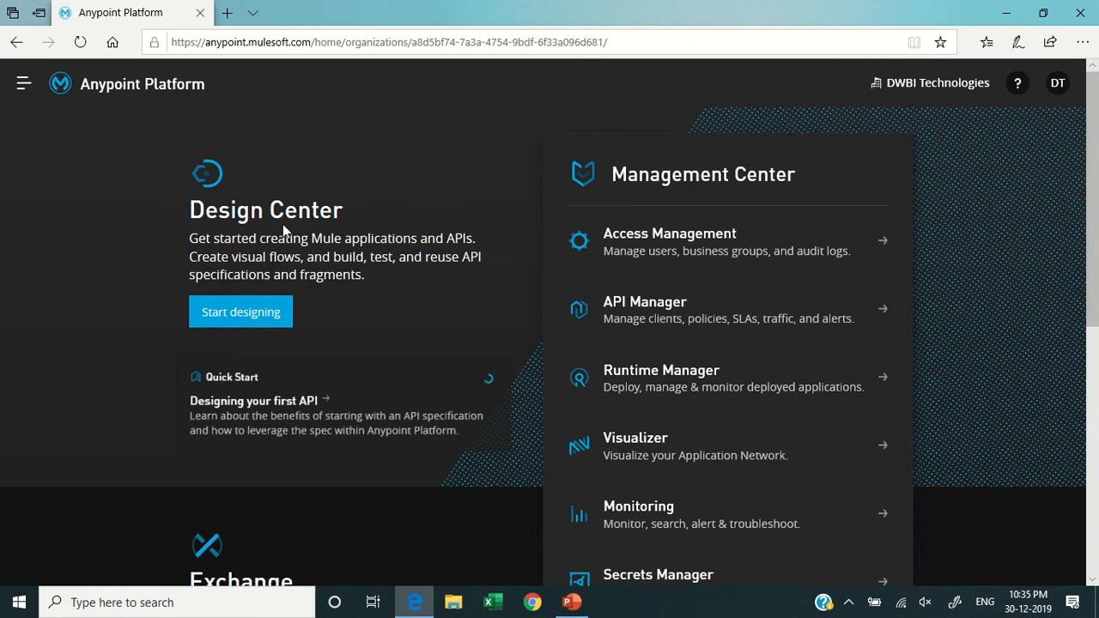
{"action": "mouse_move", "coordinate": [455, 392]}
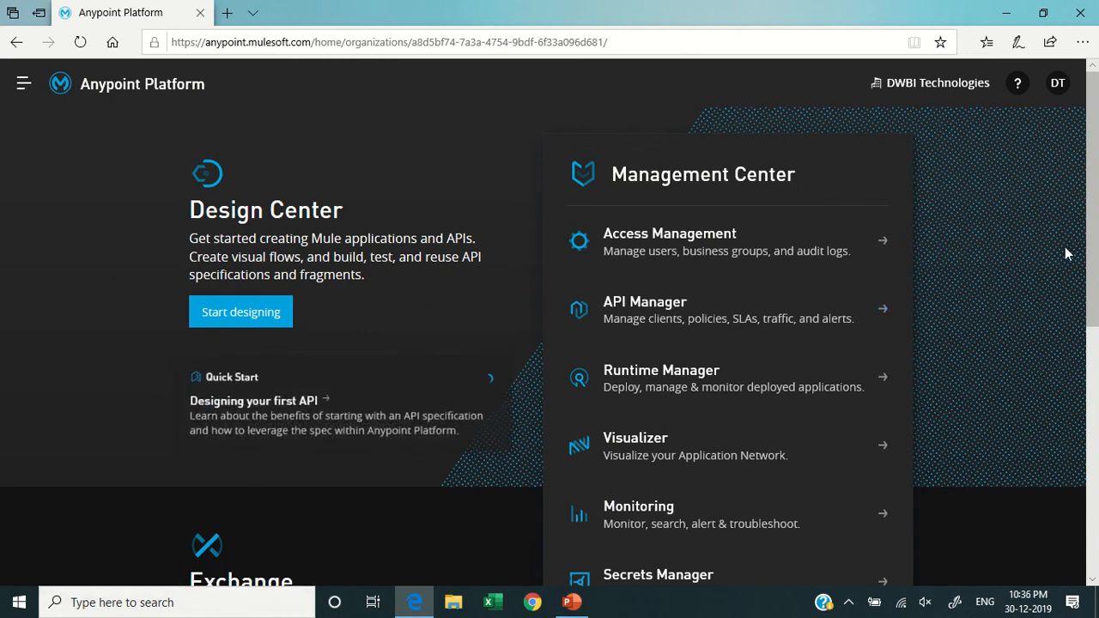
{"action": "mouse_move", "coordinate": [880, 288]}
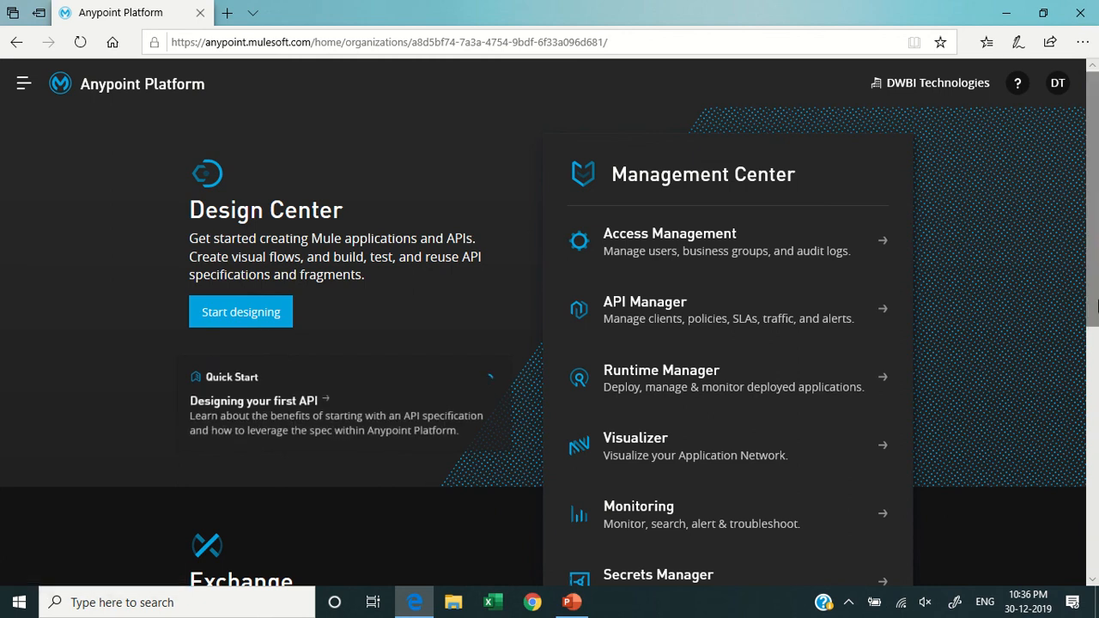
{"action": "mouse_move", "coordinate": [405, 368]}
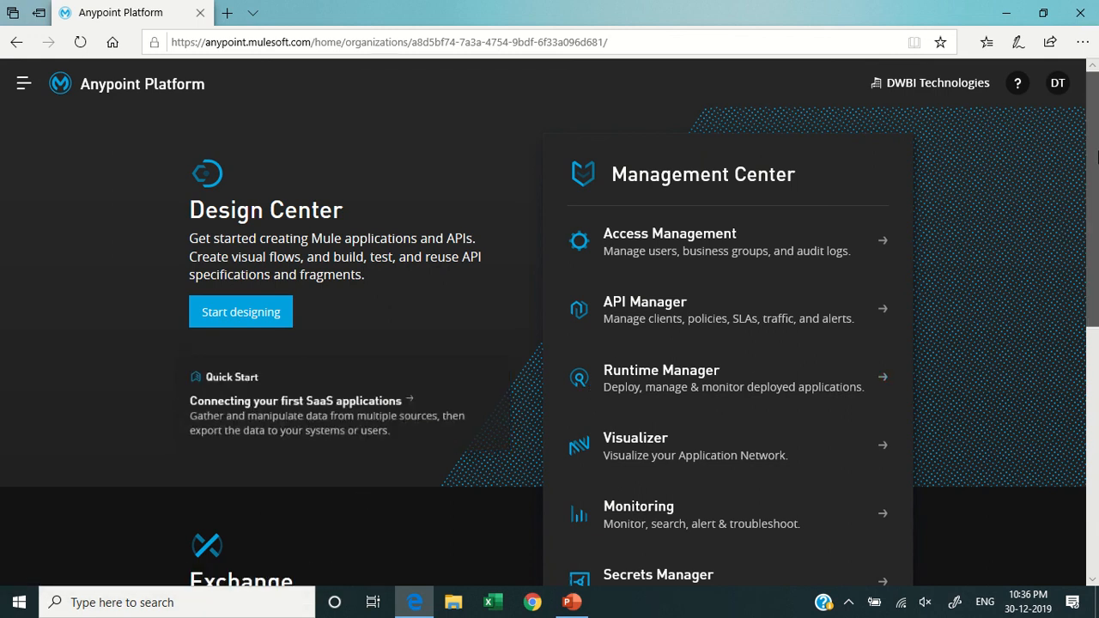
Step: Scroll the home page down to the Exchange section with its Discover & share button
{"action": "scroll", "scroll_direction": "down", "scroll_amount": 3}
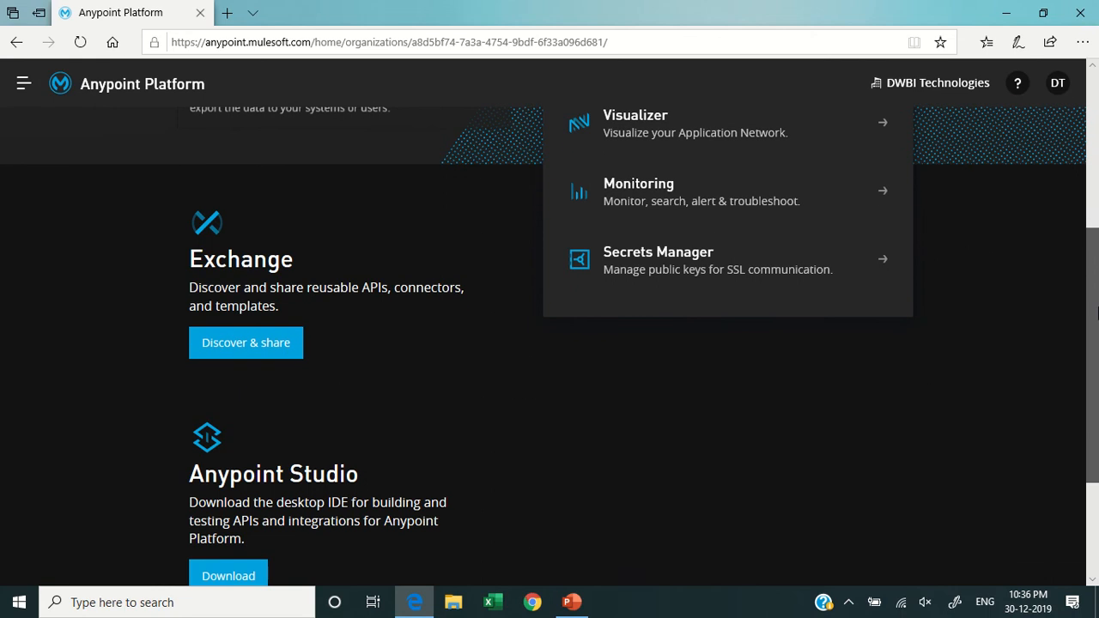
{"action": "scroll", "scroll_direction": "down", "scroll_amount": 3}
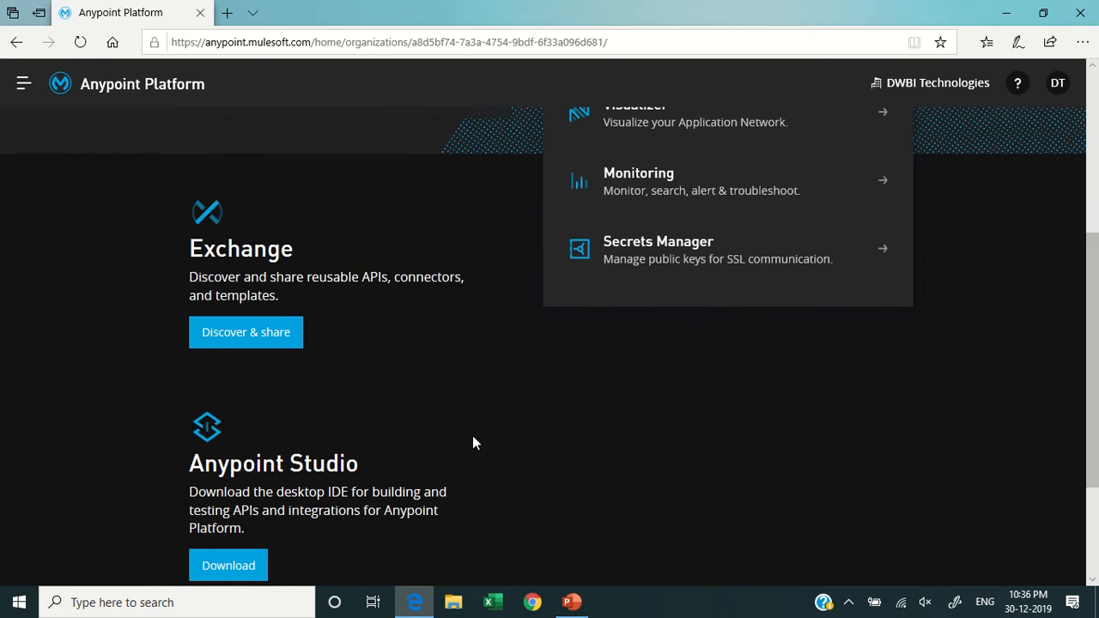
{"action": "mouse_move", "coordinate": [328, 203]}
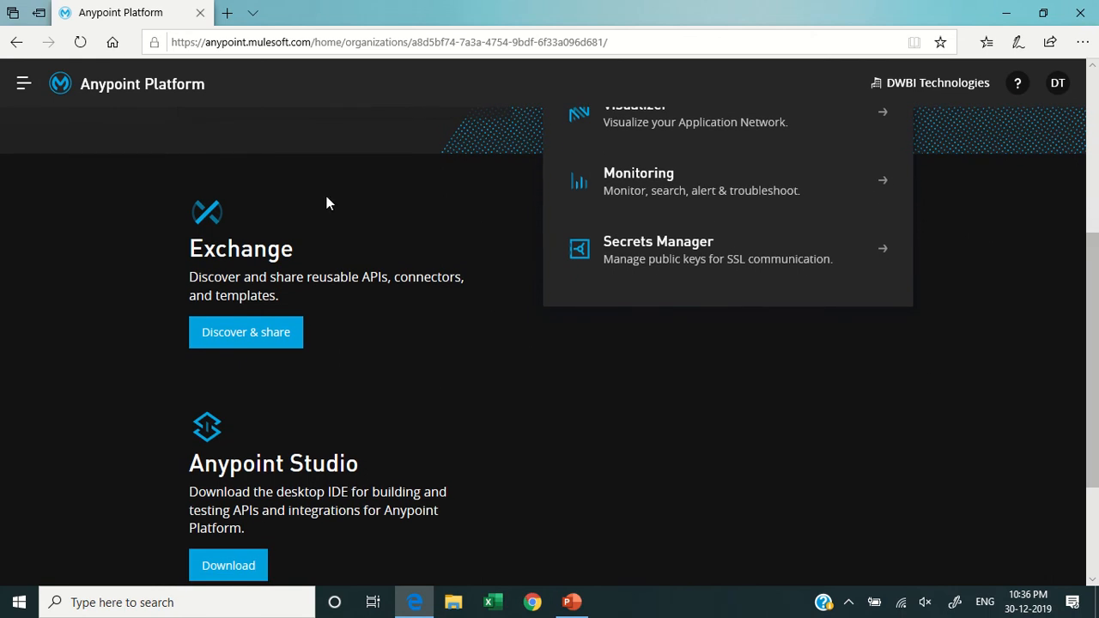
{"action": "mouse_move", "coordinate": [178, 247]}
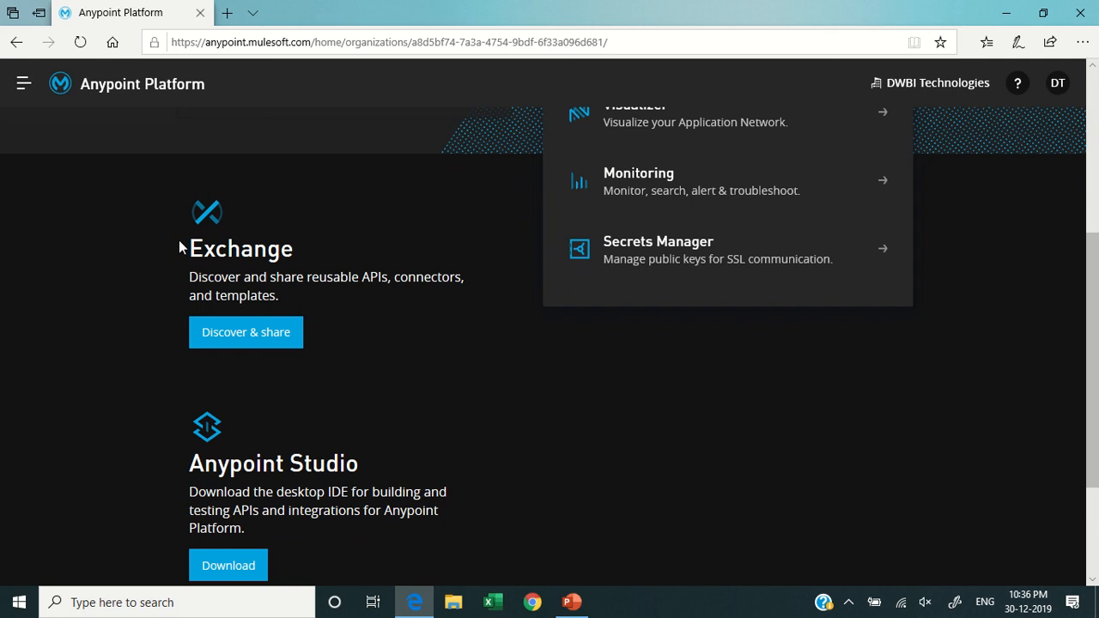
{"action": "mouse_move", "coordinate": [217, 182]}
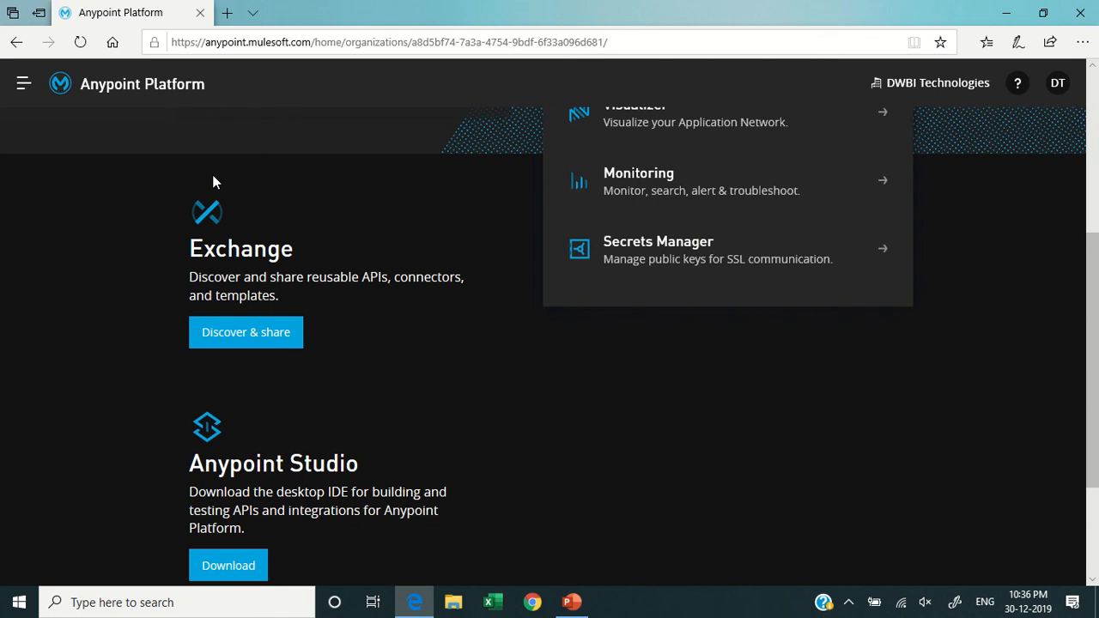
Step: Scroll to the page bottom showing Anypoint Studio and the Documentation, Training, Support Center and Forums links
{"action": "scroll", "scroll_direction": "down", "scroll_amount": 3}
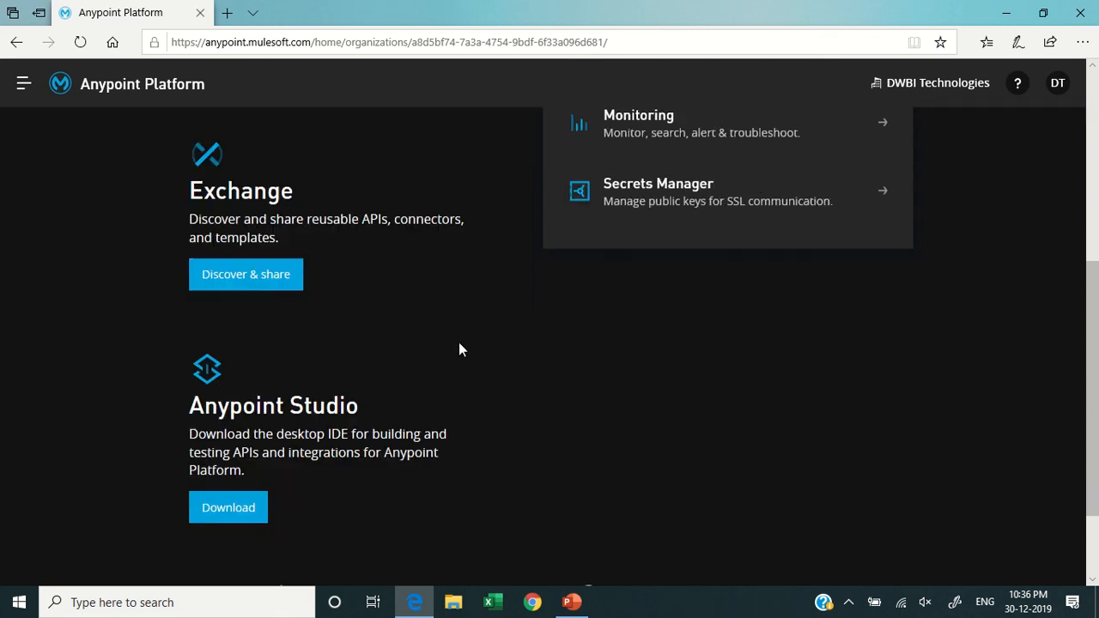
{"action": "scroll", "scroll_direction": "down", "scroll_amount": 3}
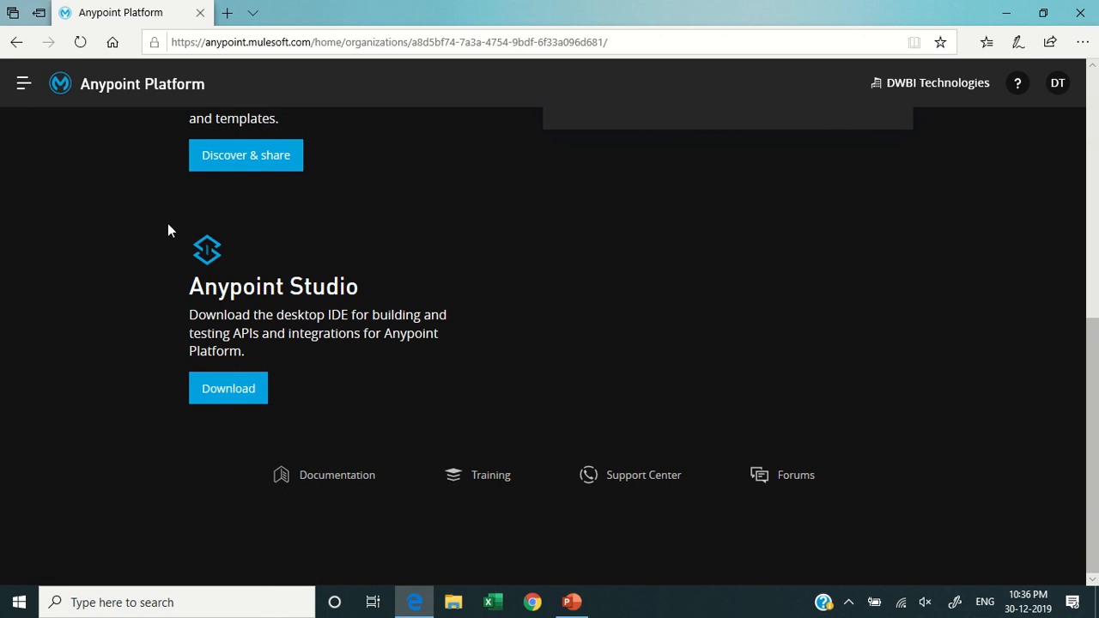
{"action": "mouse_move", "coordinate": [472, 398]}
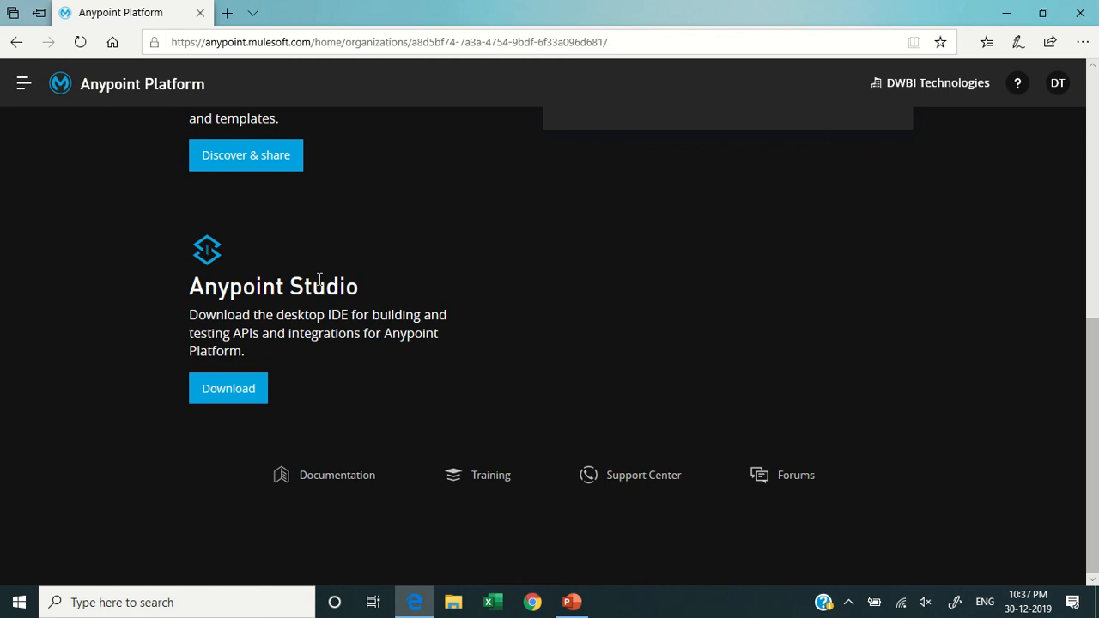
{"action": "mouse_move", "coordinate": [175, 300]}
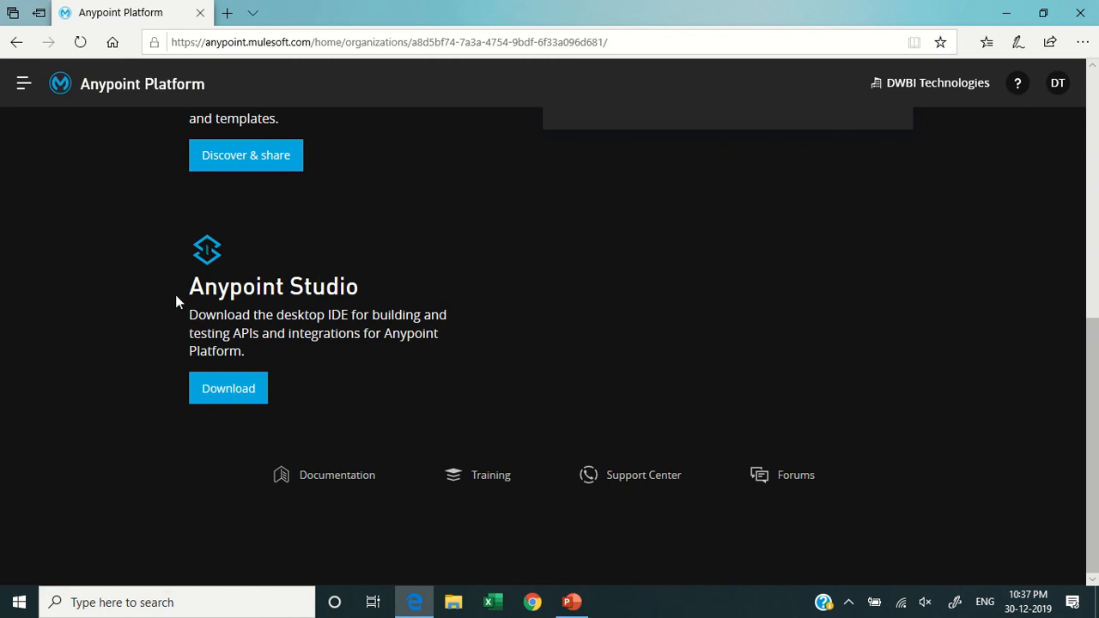
{"action": "mouse_move", "coordinate": [366, 374]}
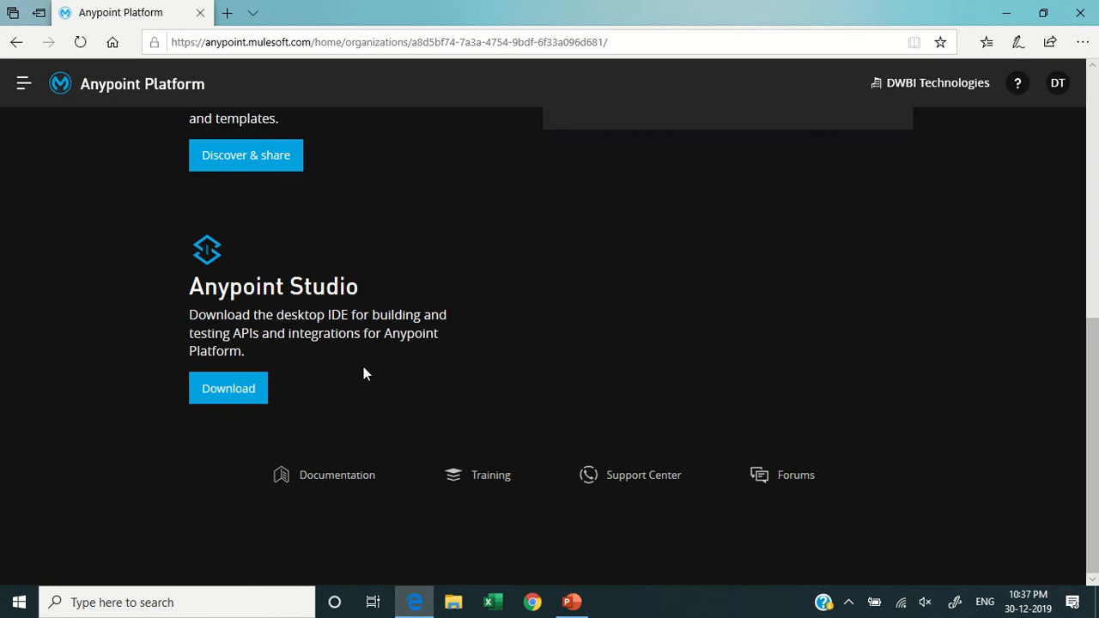
{"action": "mouse_move", "coordinate": [363, 402]}
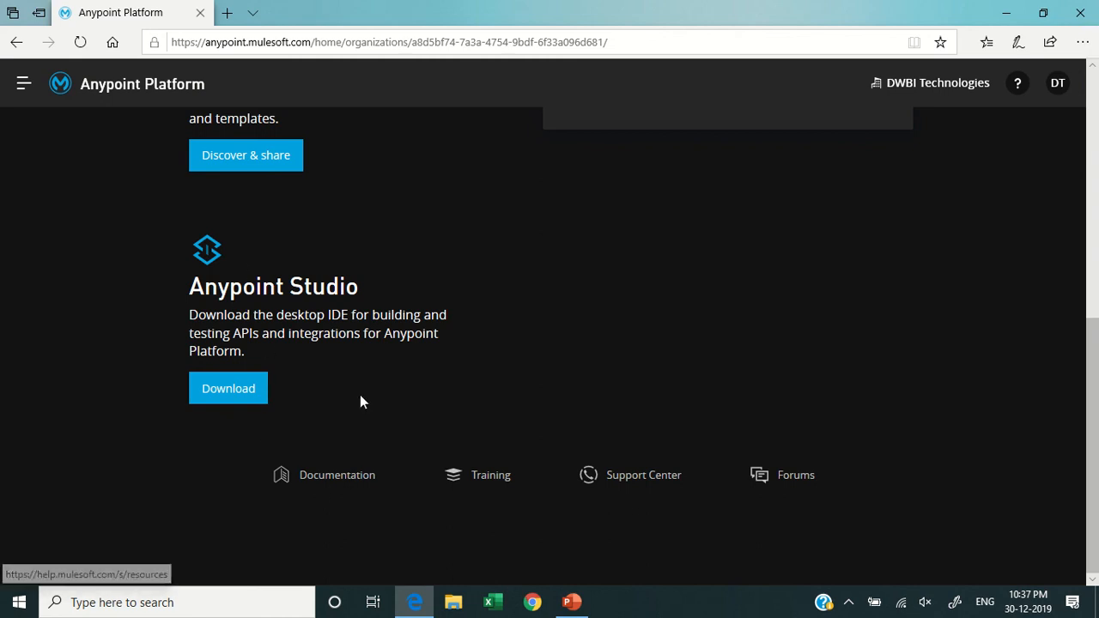
{"action": "mouse_move", "coordinate": [326, 381]}
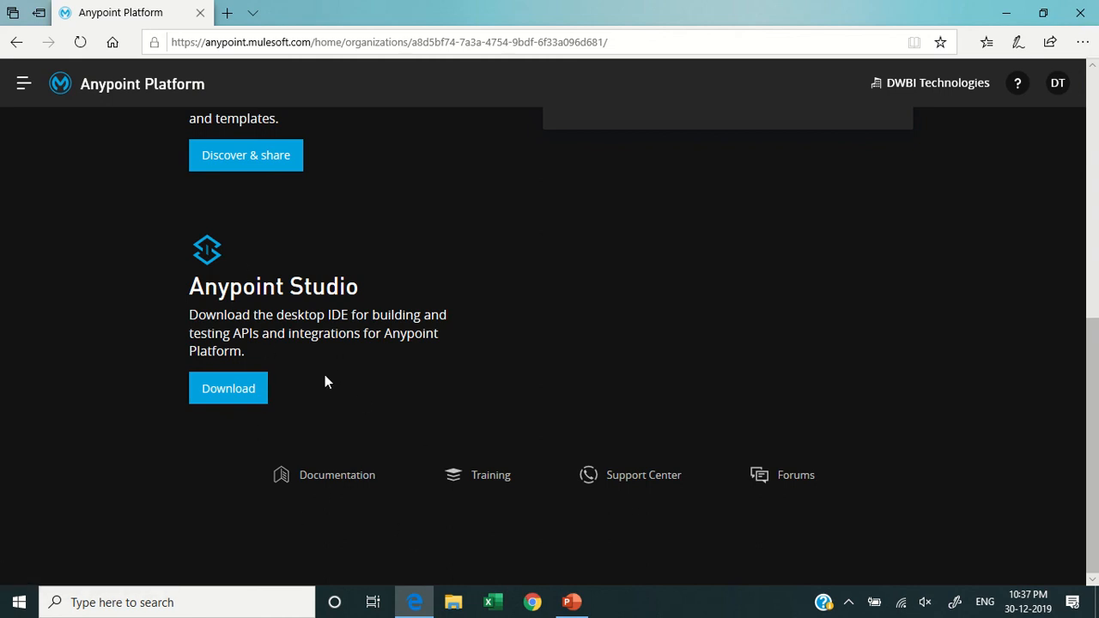
{"action": "mouse_move", "coordinate": [144, 155]}
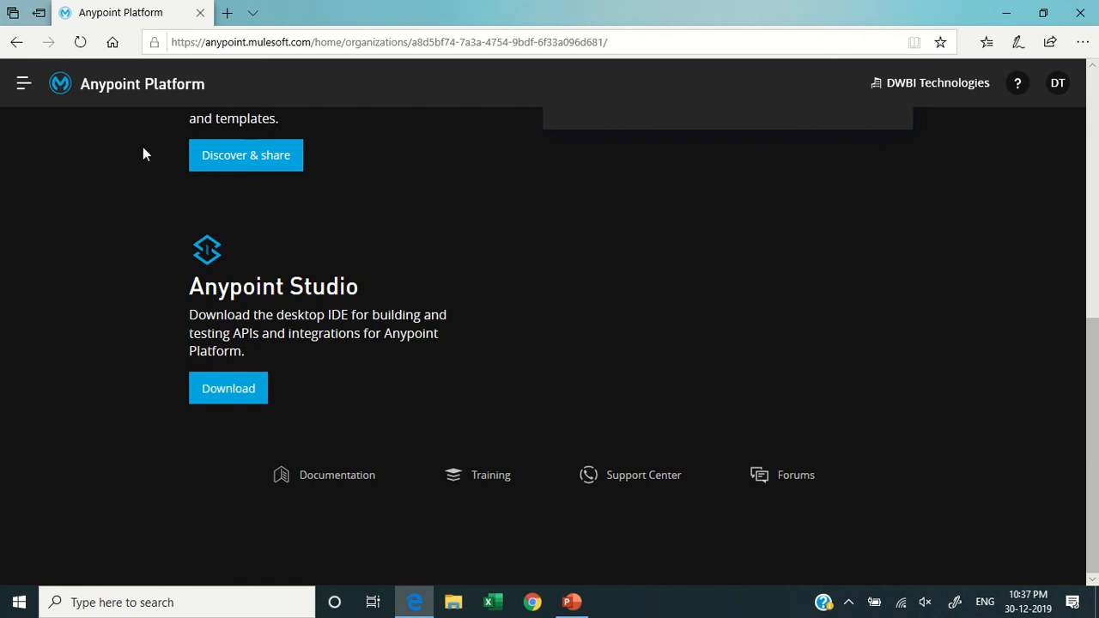
{"action": "left_click", "coordinate": [24, 82]}
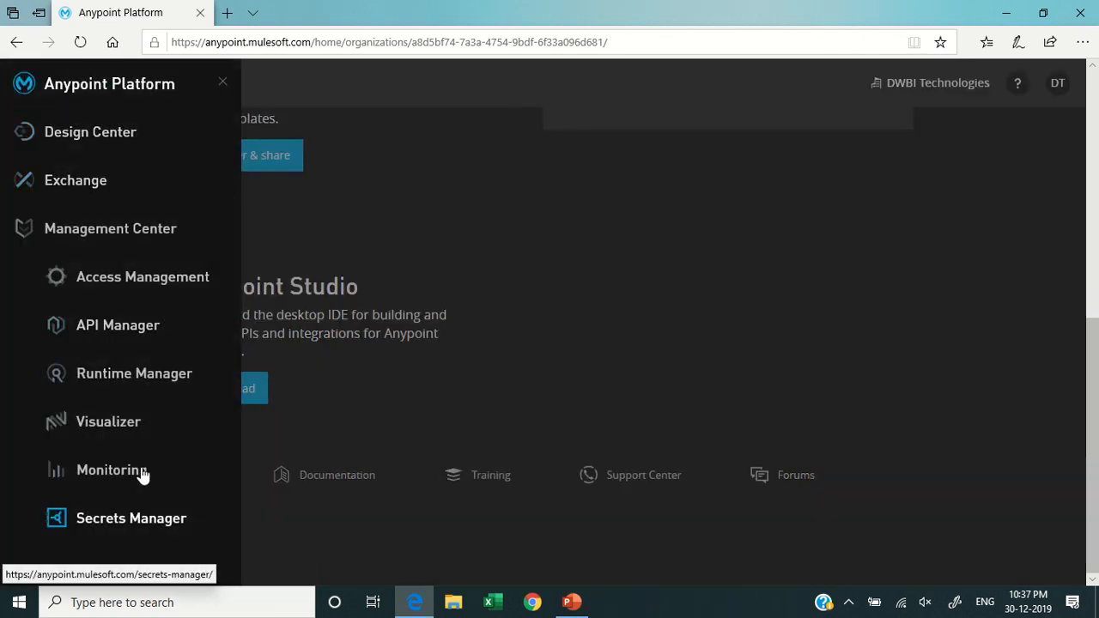
{"action": "mouse_move", "coordinate": [529, 281]}
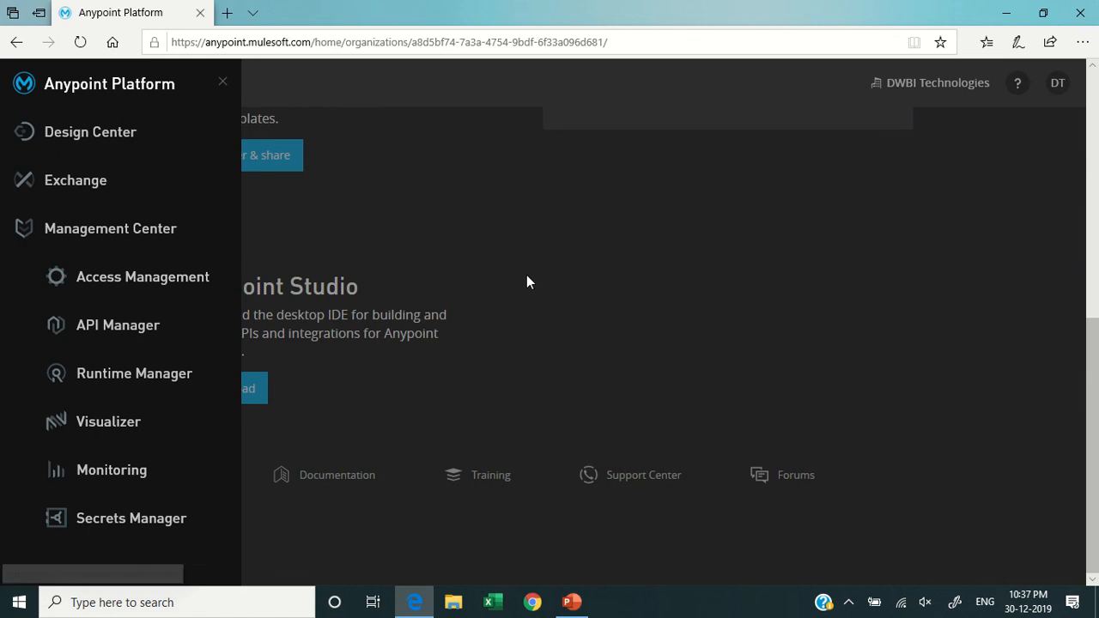
{"action": "left_click", "coordinate": [223, 82]}
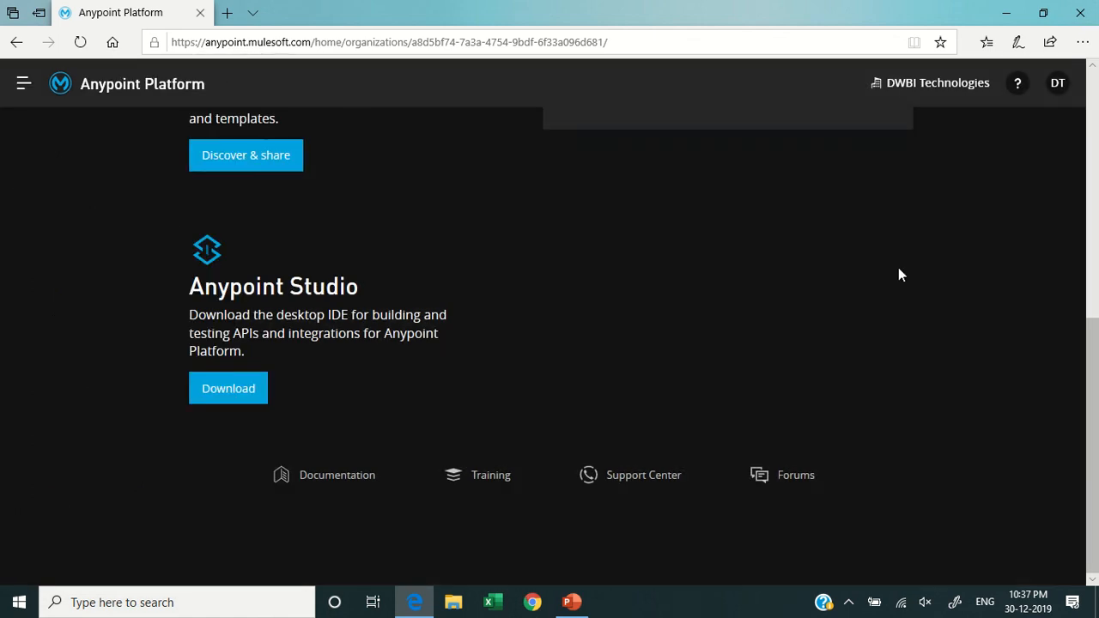